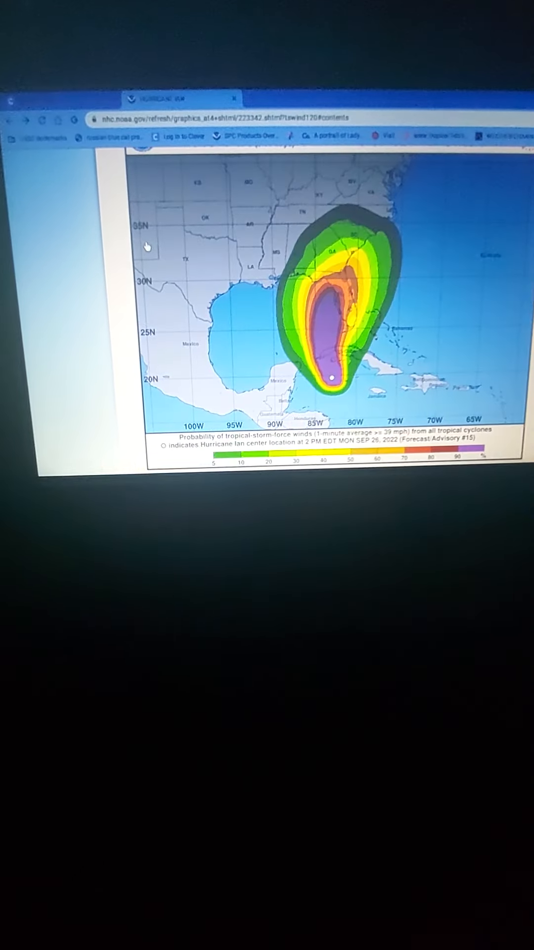
# Step: Scroll the Herald-Tribune Hurricane Ian article down to the NHC forecast track cone map
pyautogui.scroll(3)
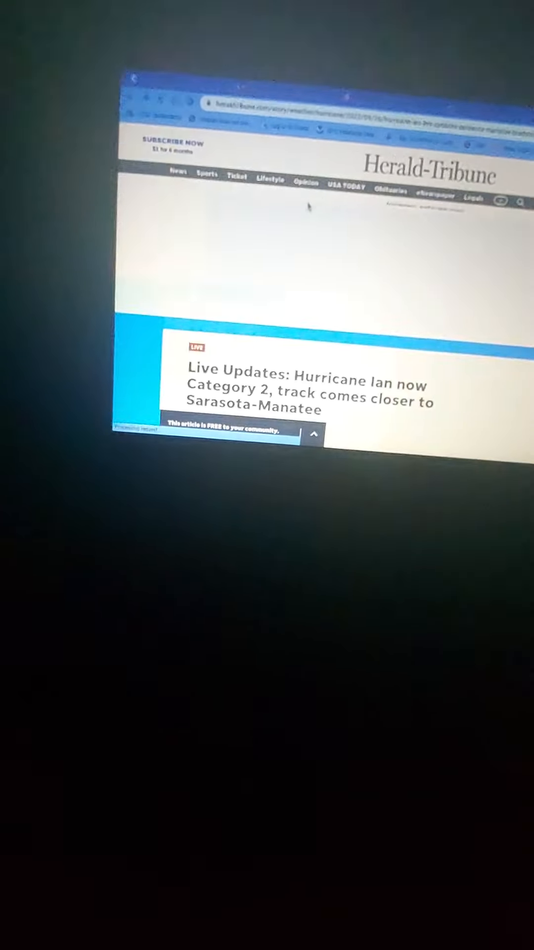
pyautogui.scroll(-3)
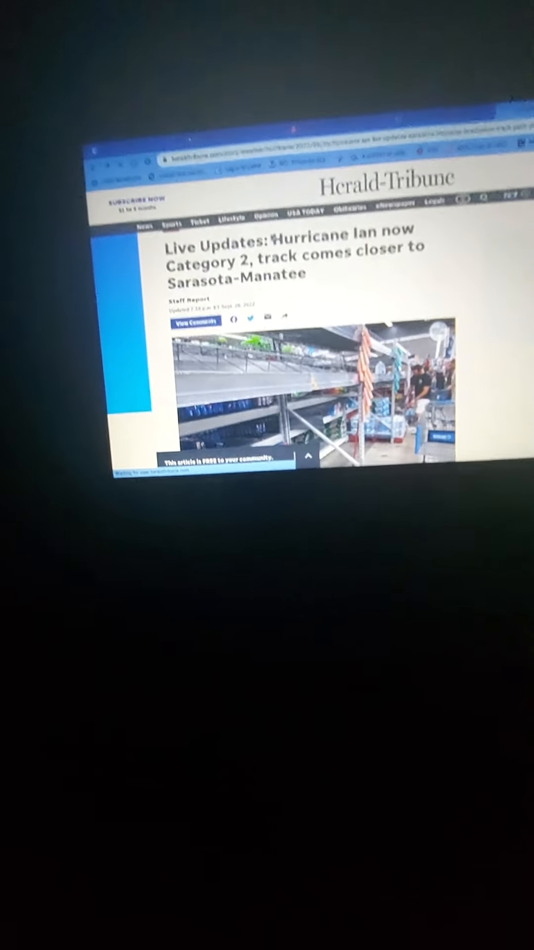
pyautogui.scroll(-3)
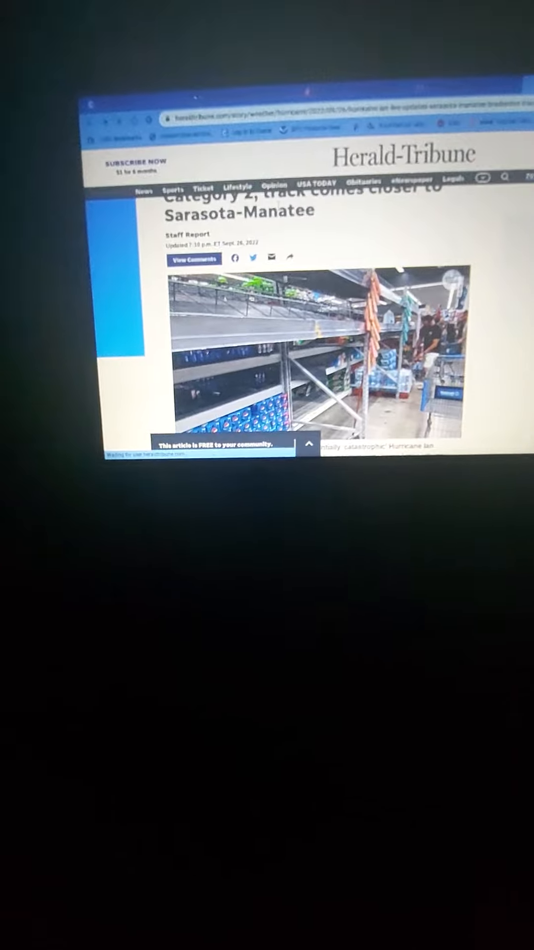
pyautogui.scroll(-3)
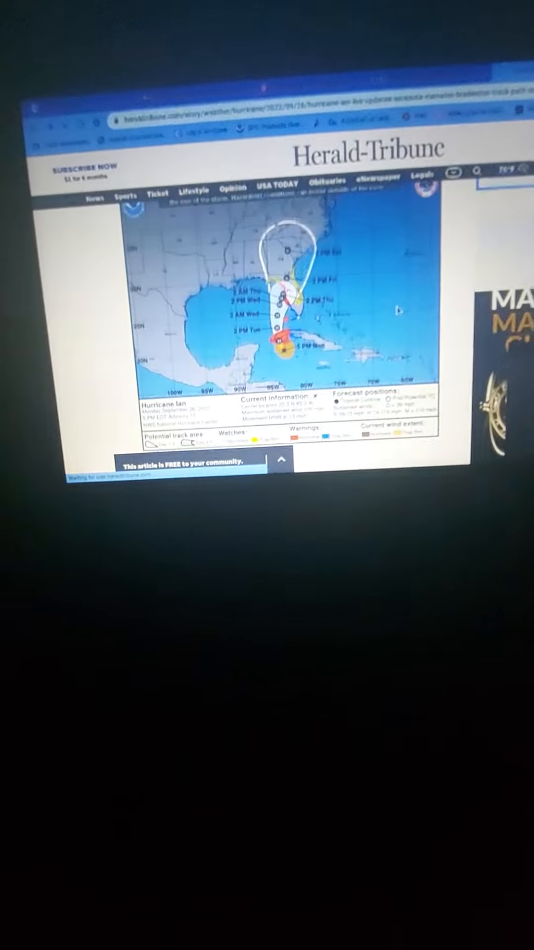
pyautogui.scroll(-3)
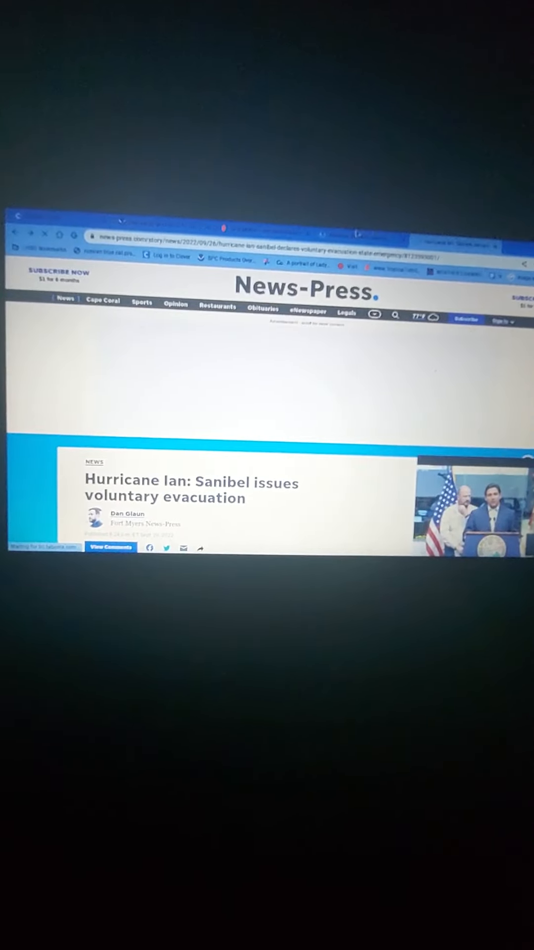
# Step: Switch from the News-Press Sanibel evacuation article to the National Weather Service homepage
pyautogui.click(373, 228)
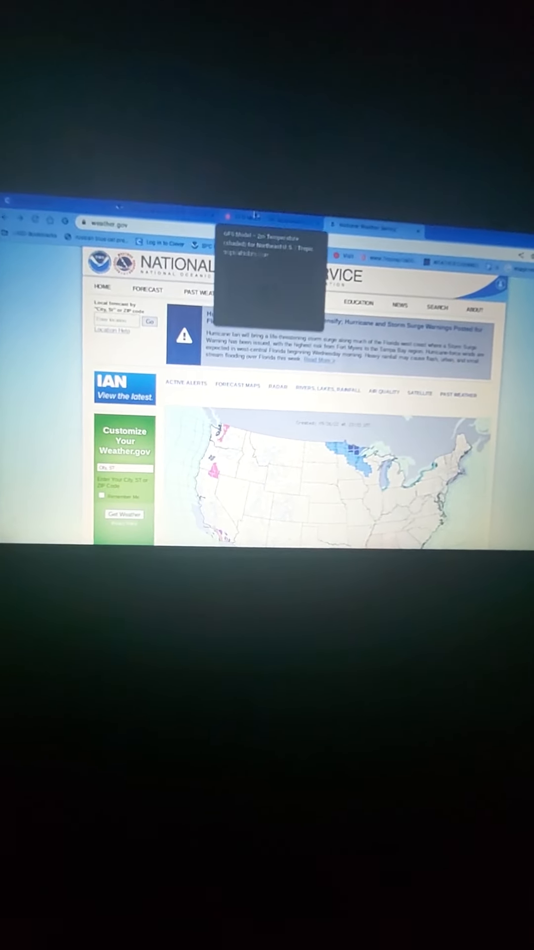